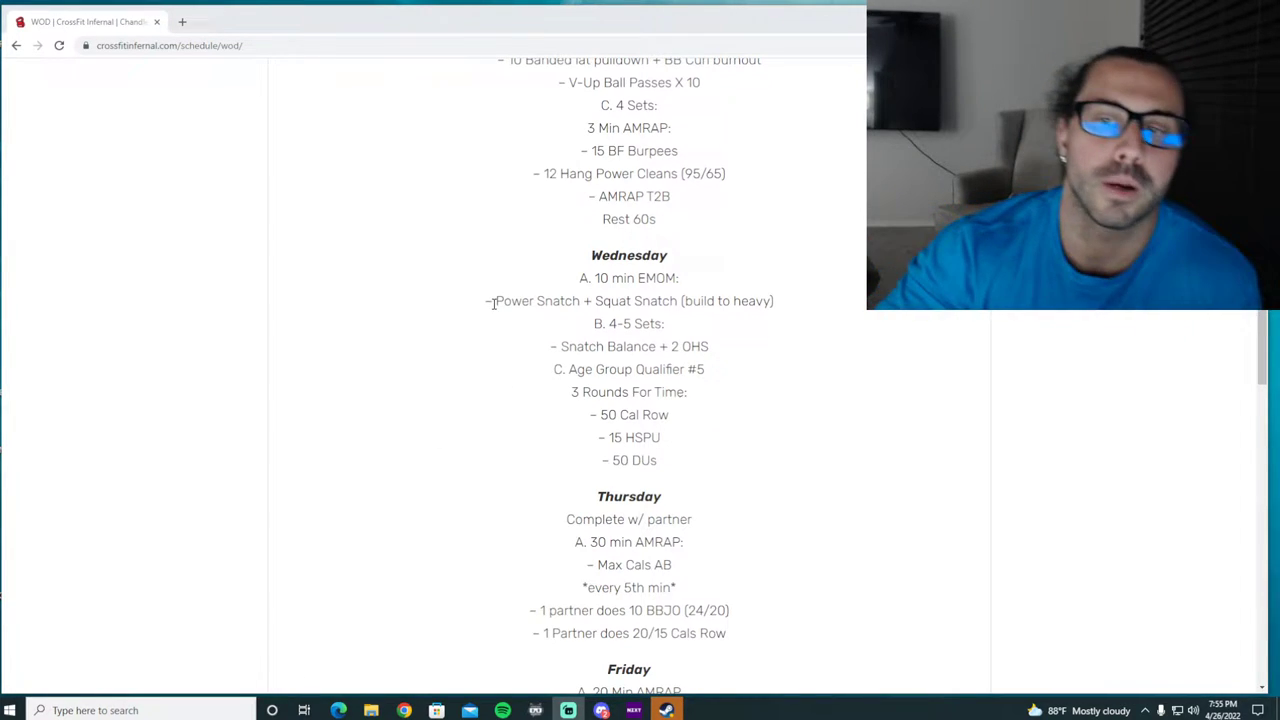
Highlight the Age Group Qualifier #5 lines, clear it, and mark a word in that line
left_click_drag(496, 300, 772, 300)
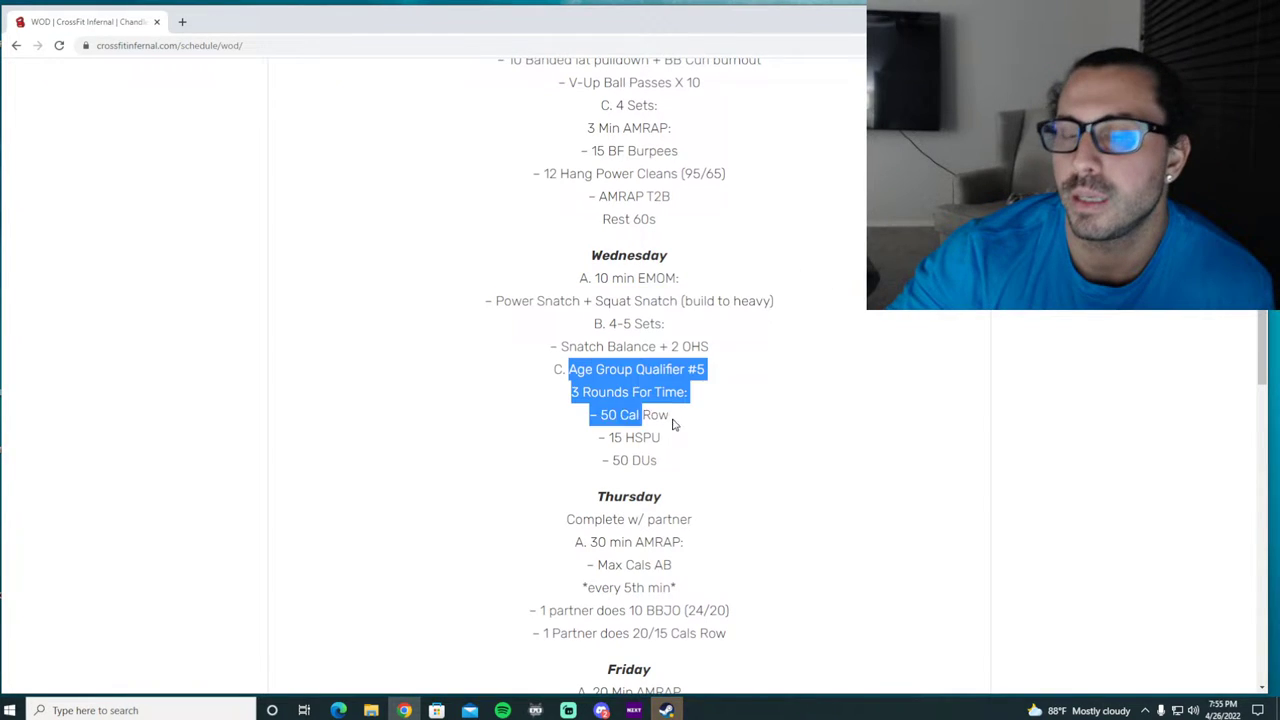
left_click(728, 400)
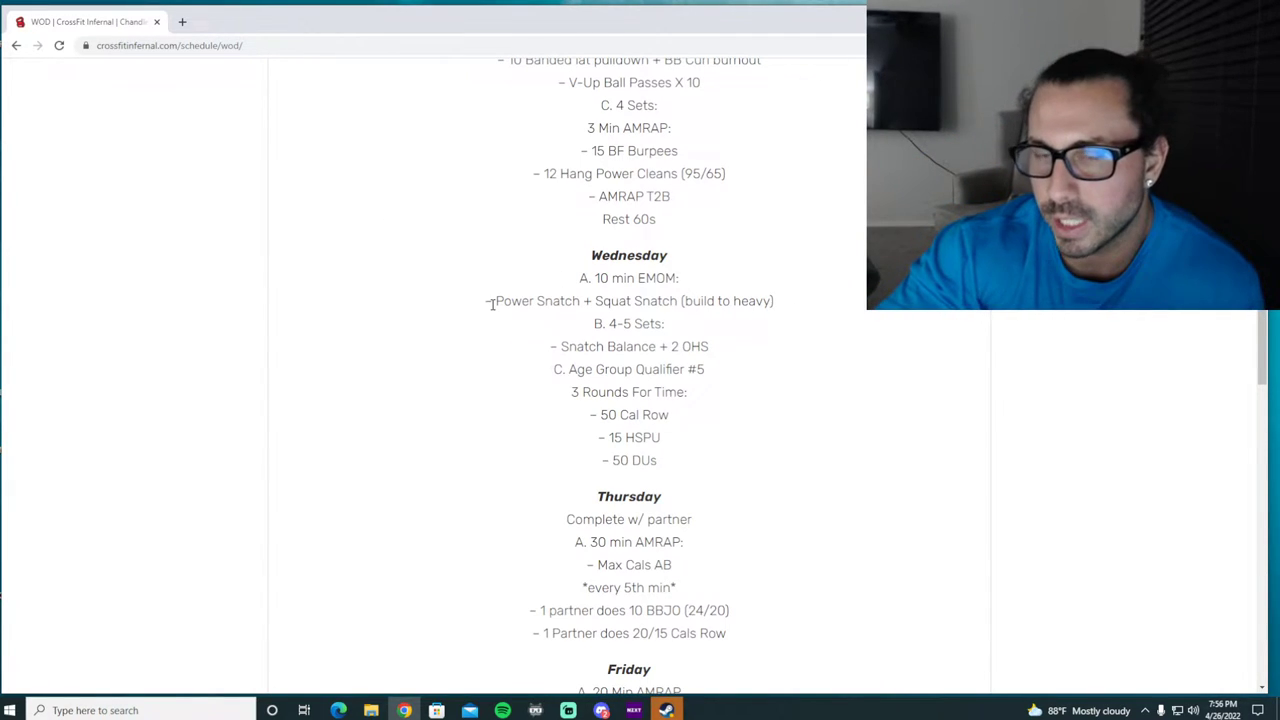
mouse_move(576, 322)
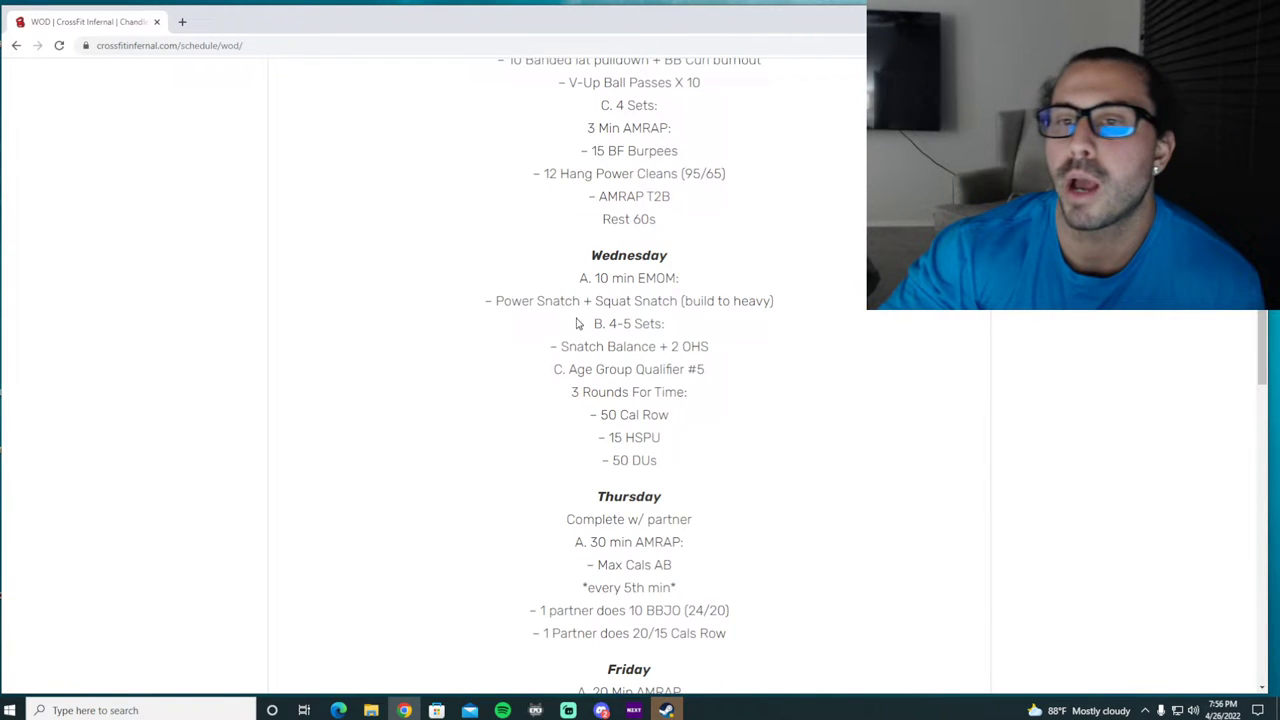
mouse_move(512, 318)
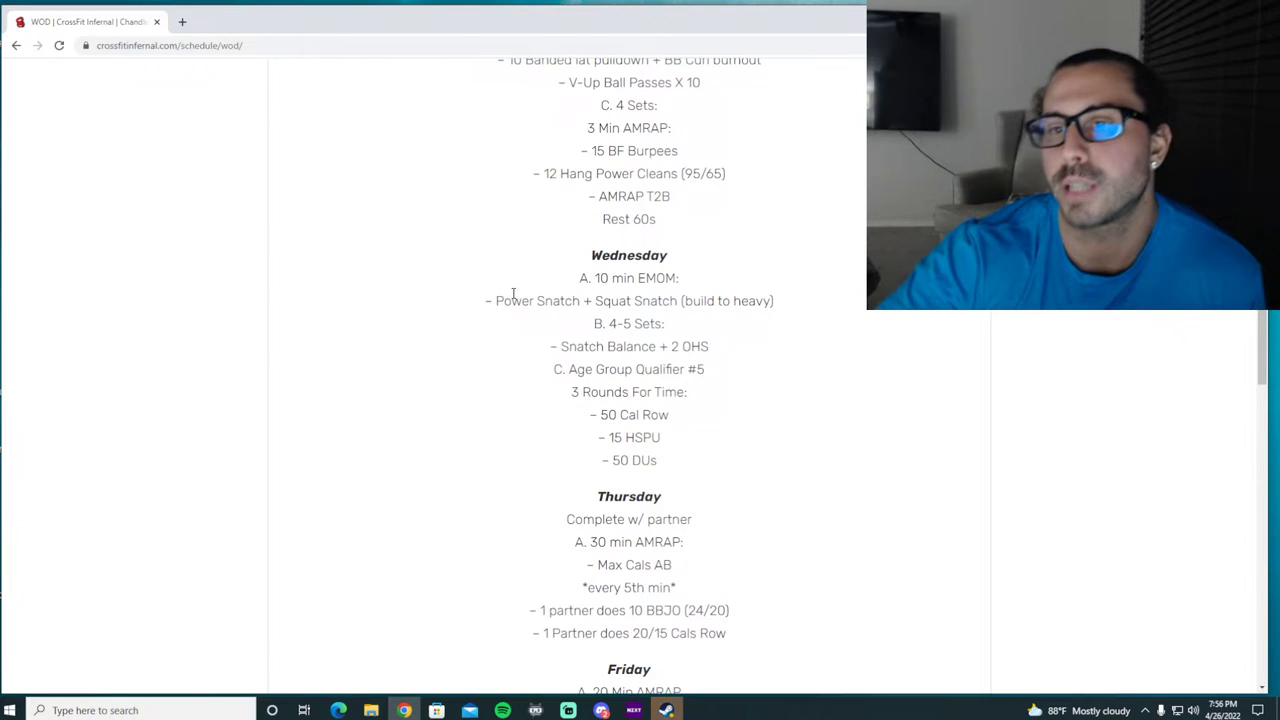
double_click(534, 300)
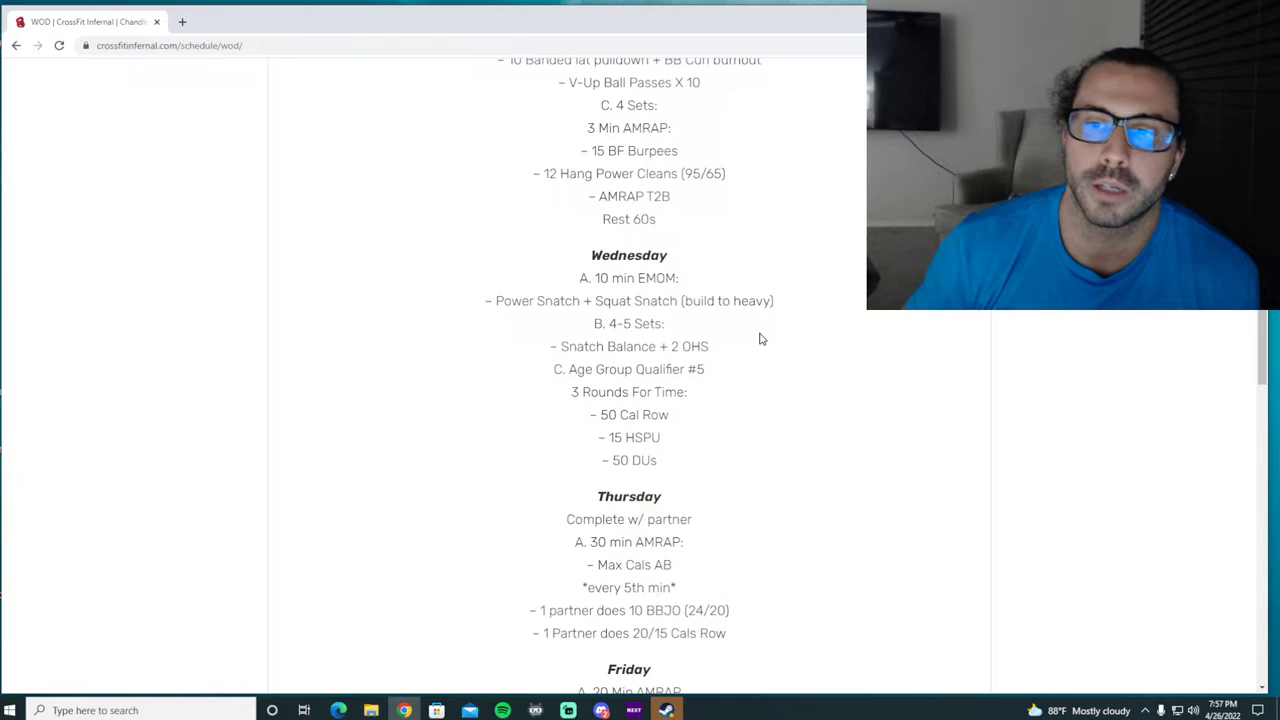
mouse_move(700, 352)
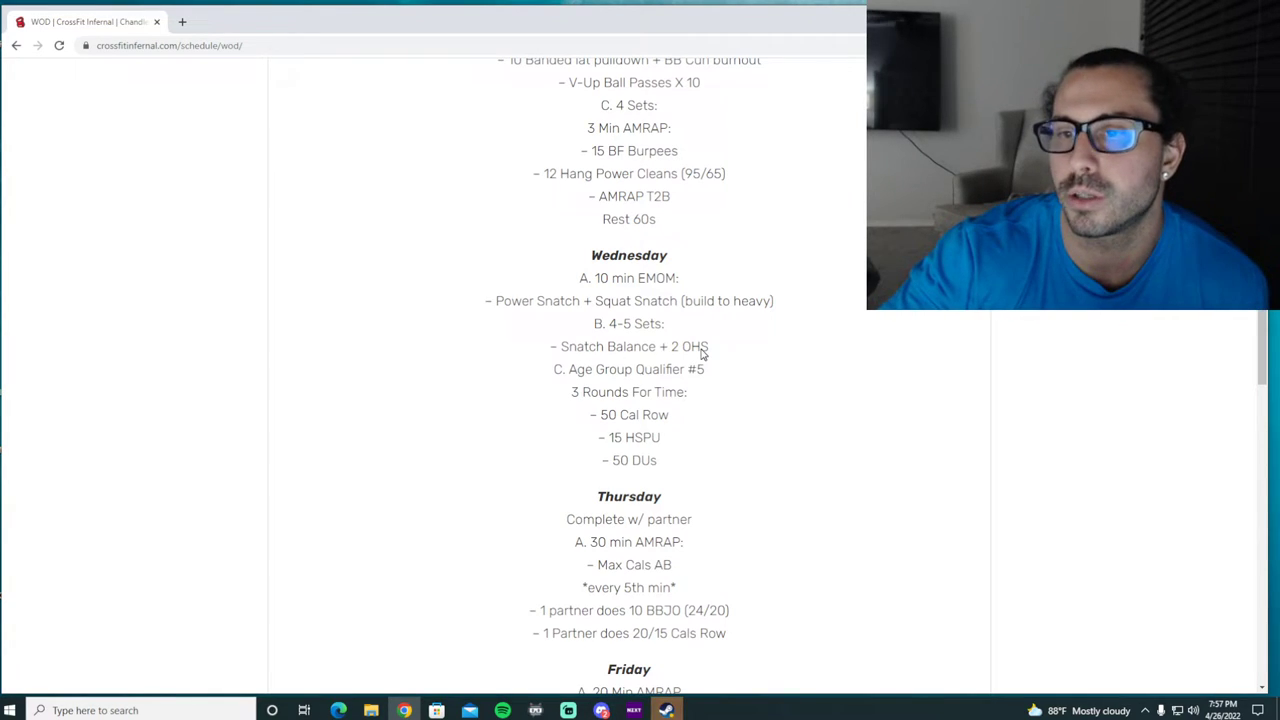
mouse_move(564, 346)
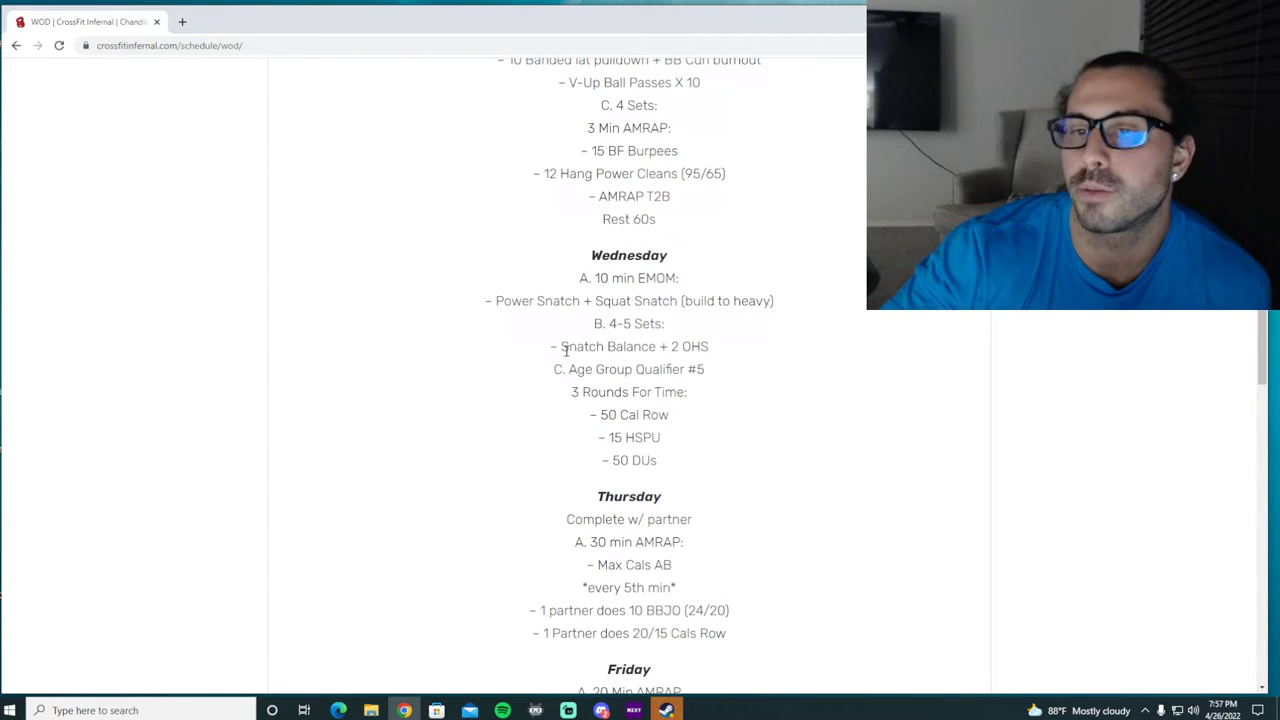
Highlight Snatch Balance and then the 50 Cal Row line, clearing each afterwards
double_click(608, 346)
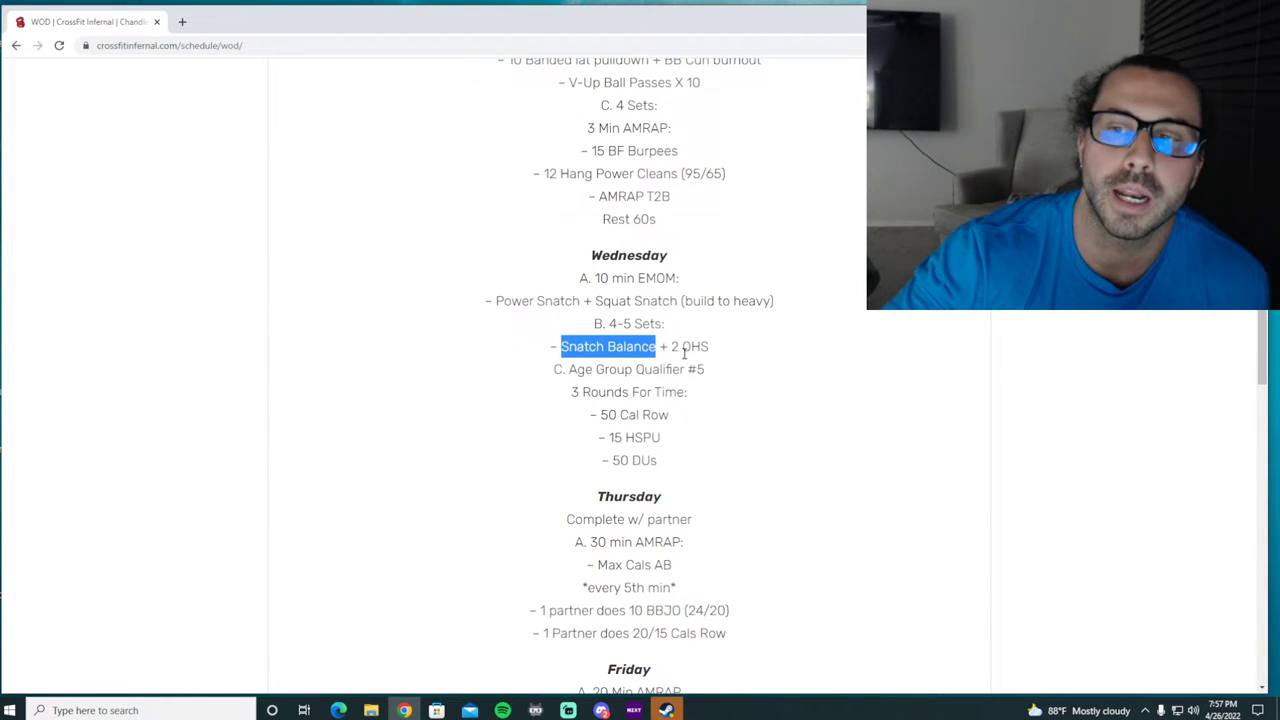
left_click(720, 354)
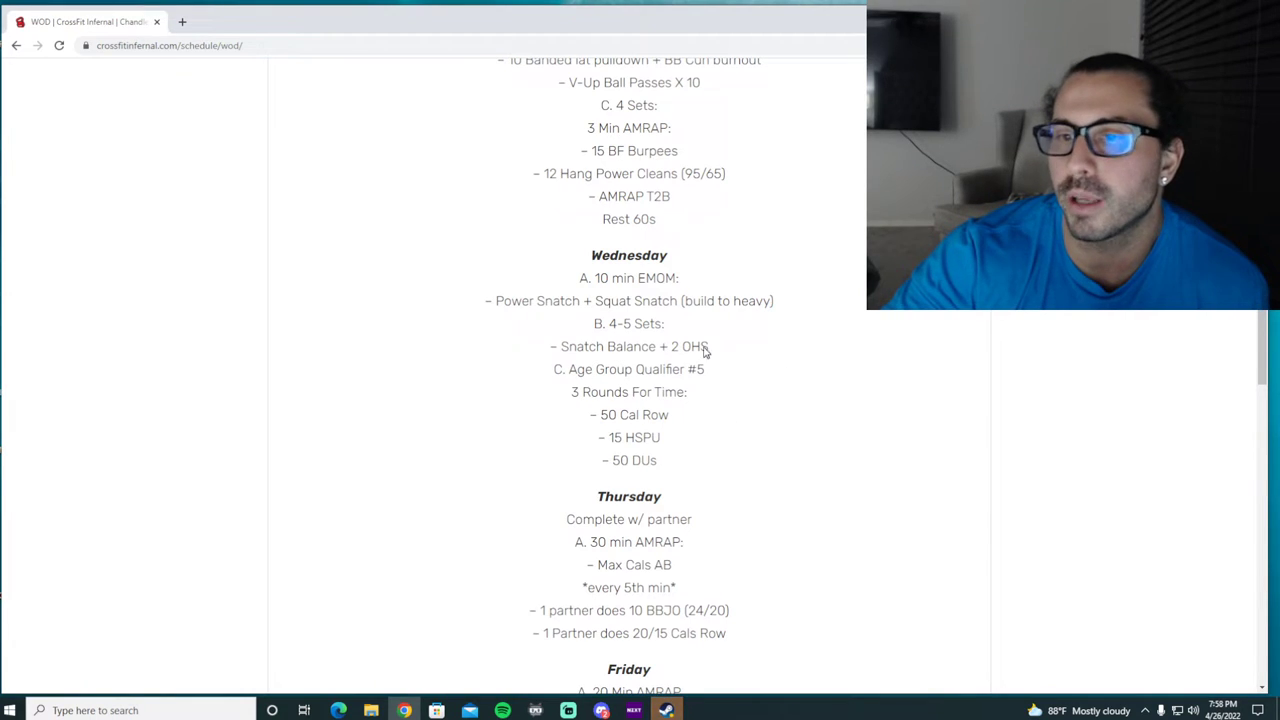
double_click(636, 368)
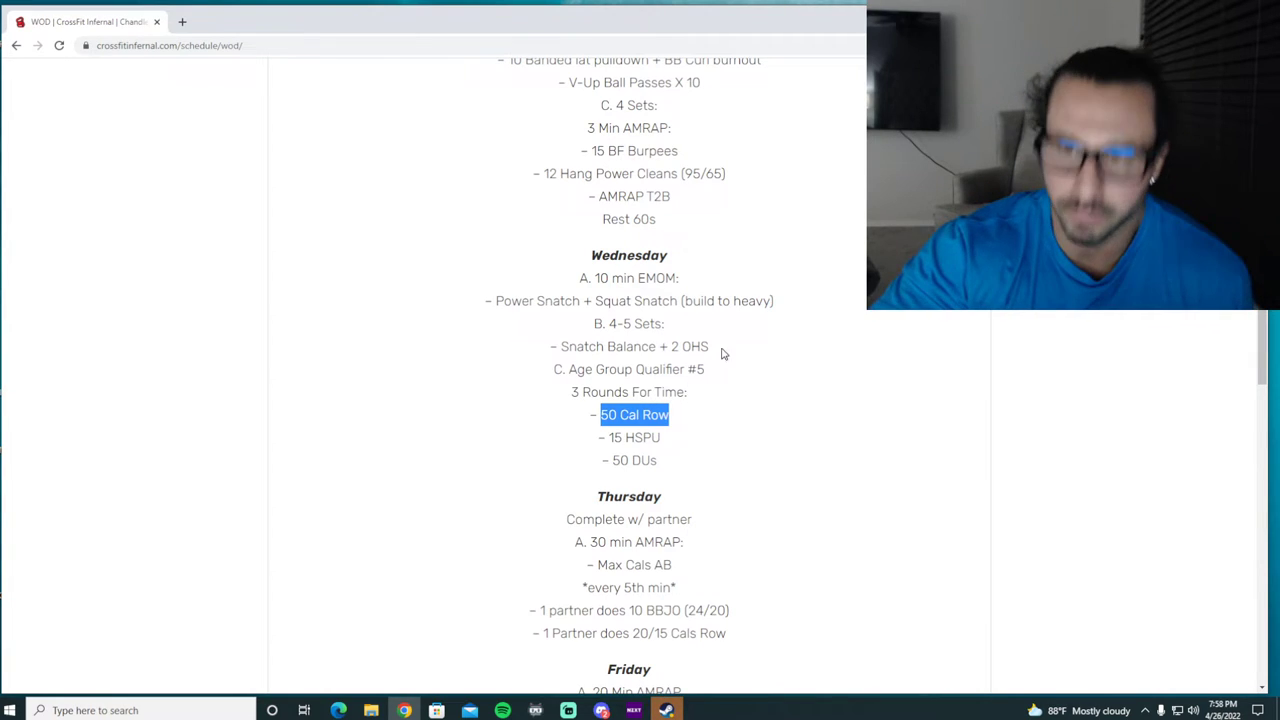
mouse_move(548, 484)
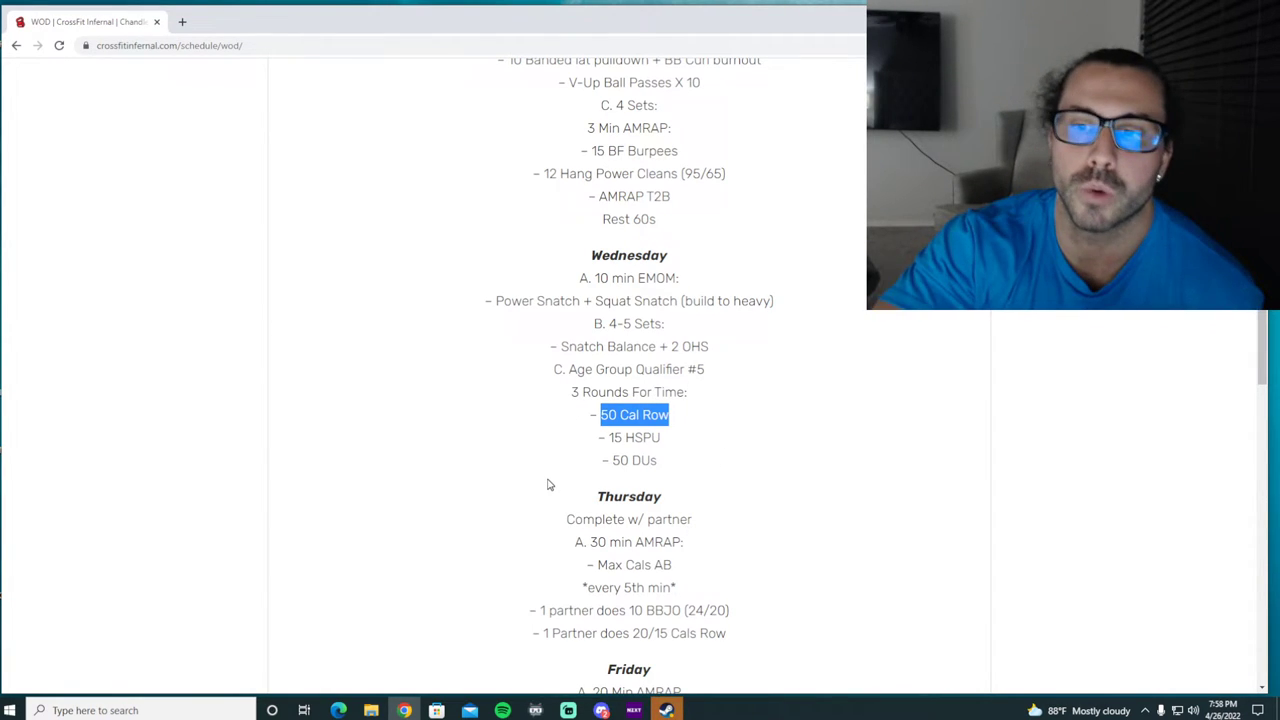
left_click(720, 442)
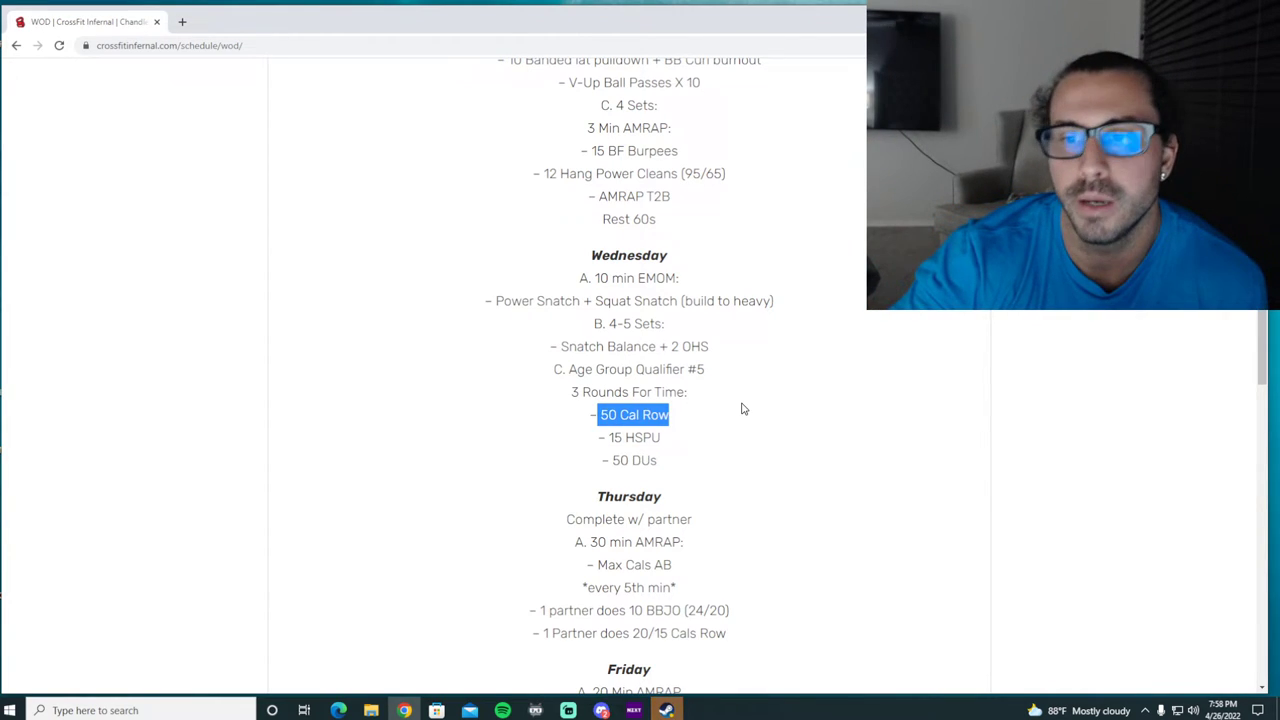
mouse_move(676, 416)
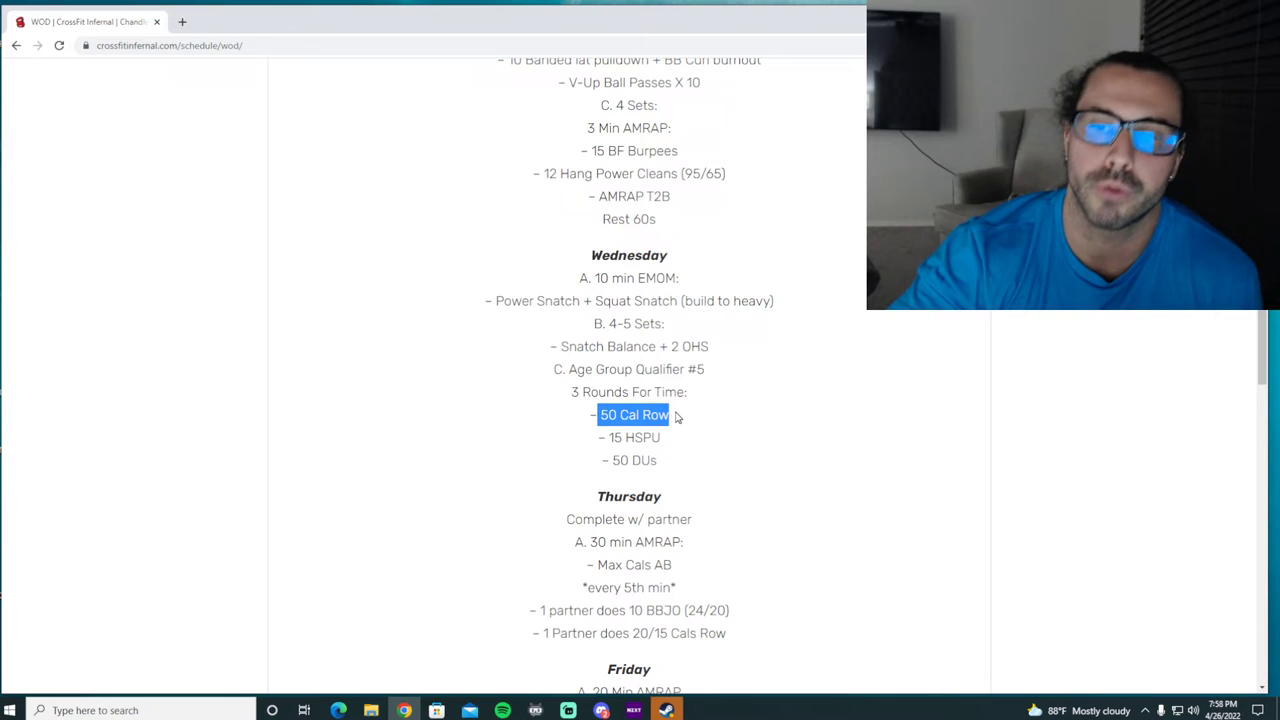
left_click(708, 476)
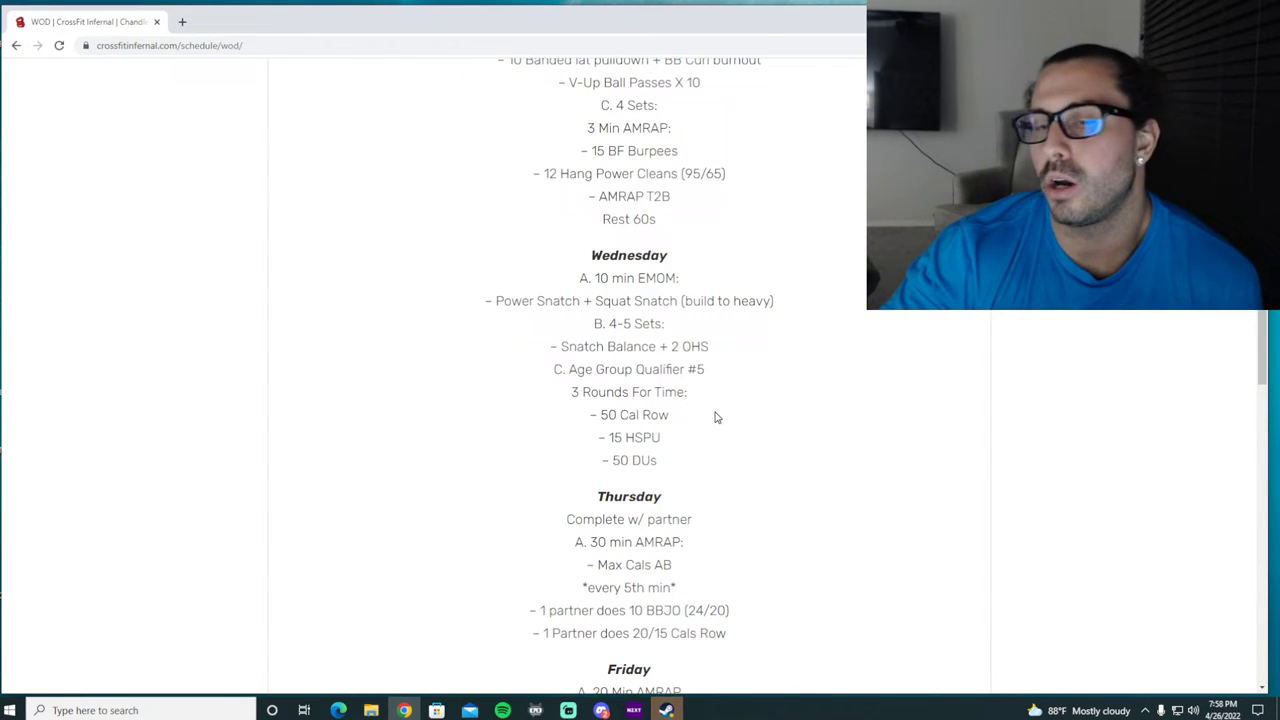
Highlight the 50 DUs line, then the 15 HSPU line
double_click(632, 414)
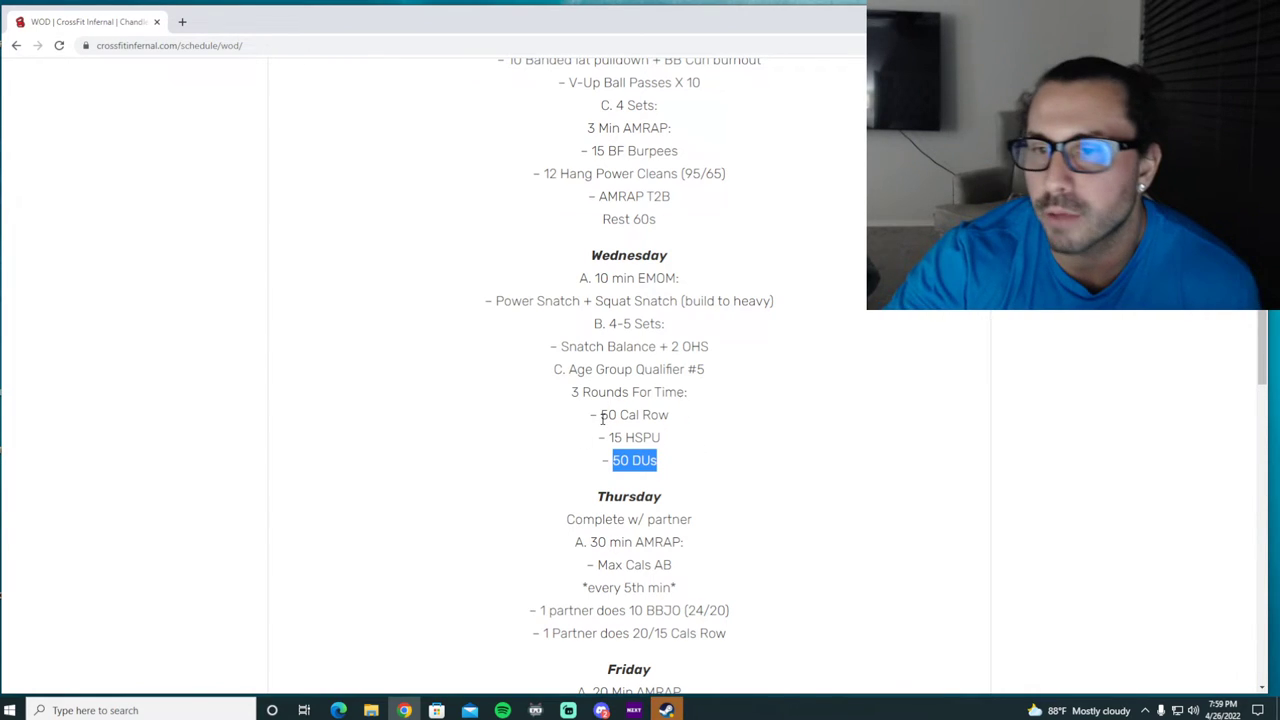
mouse_move(696, 438)
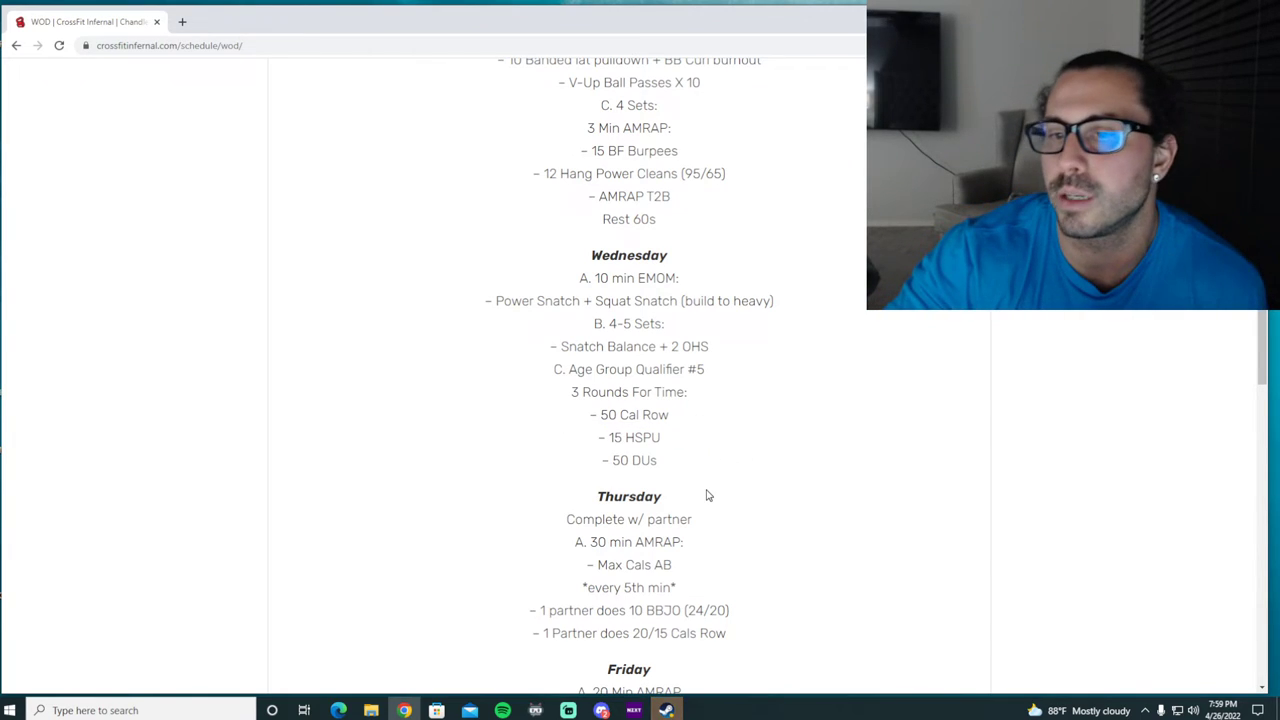
double_click(632, 436)
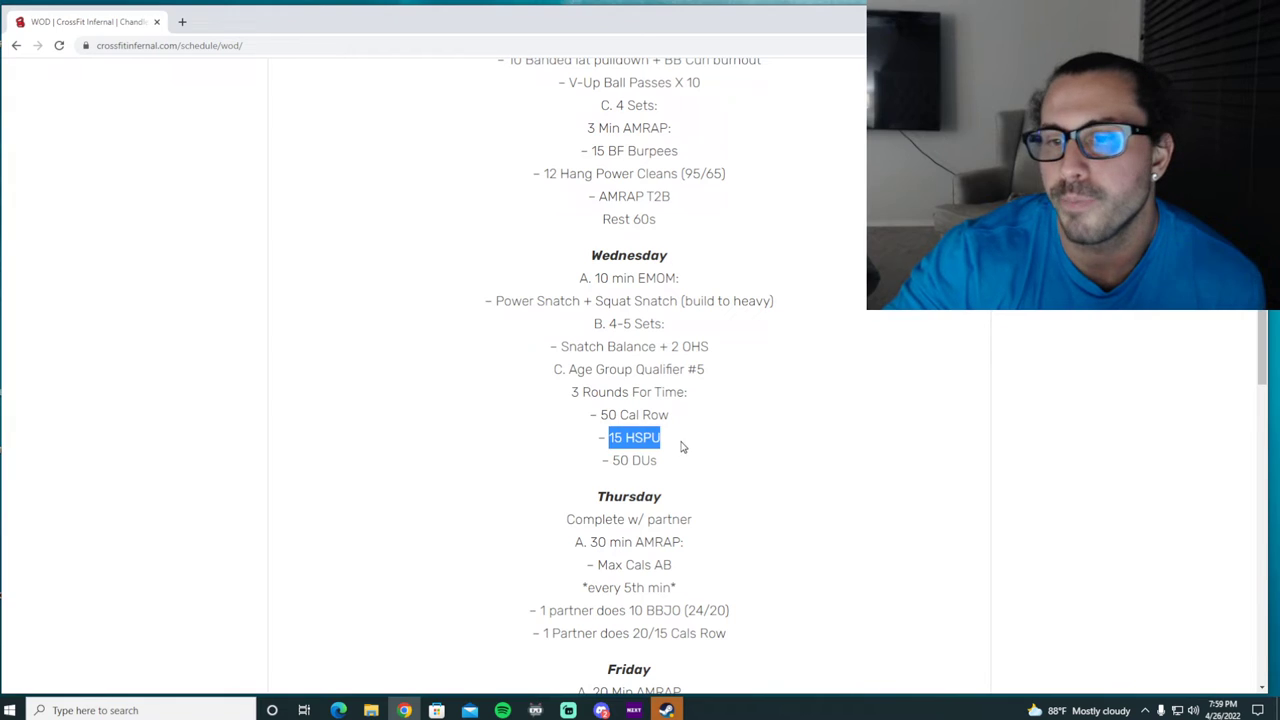
mouse_move(668, 436)
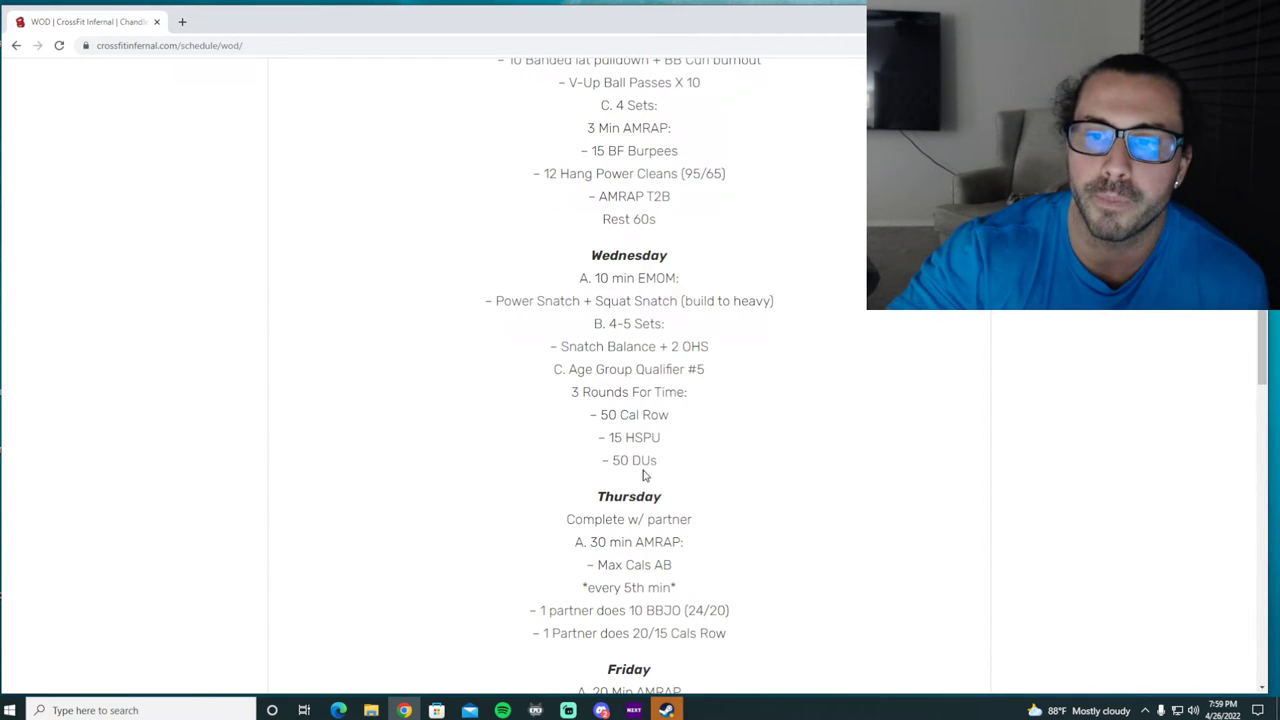
mouse_move(696, 432)
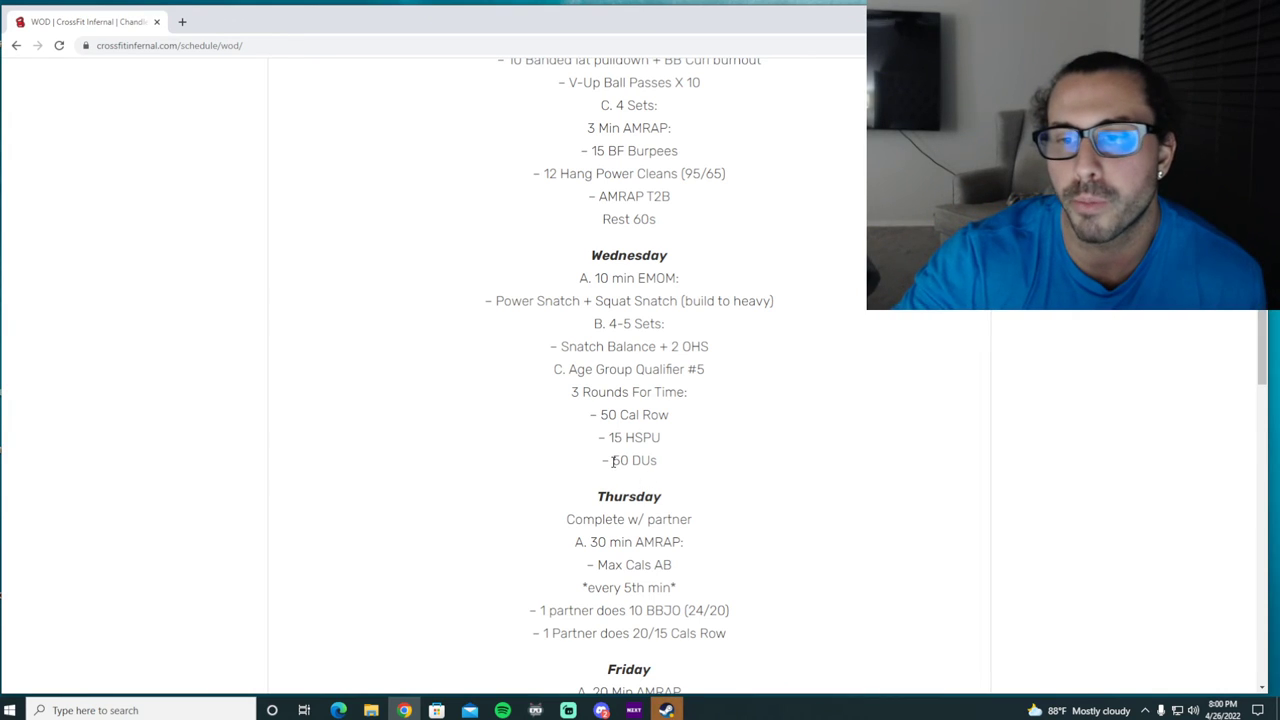
mouse_move(632, 452)
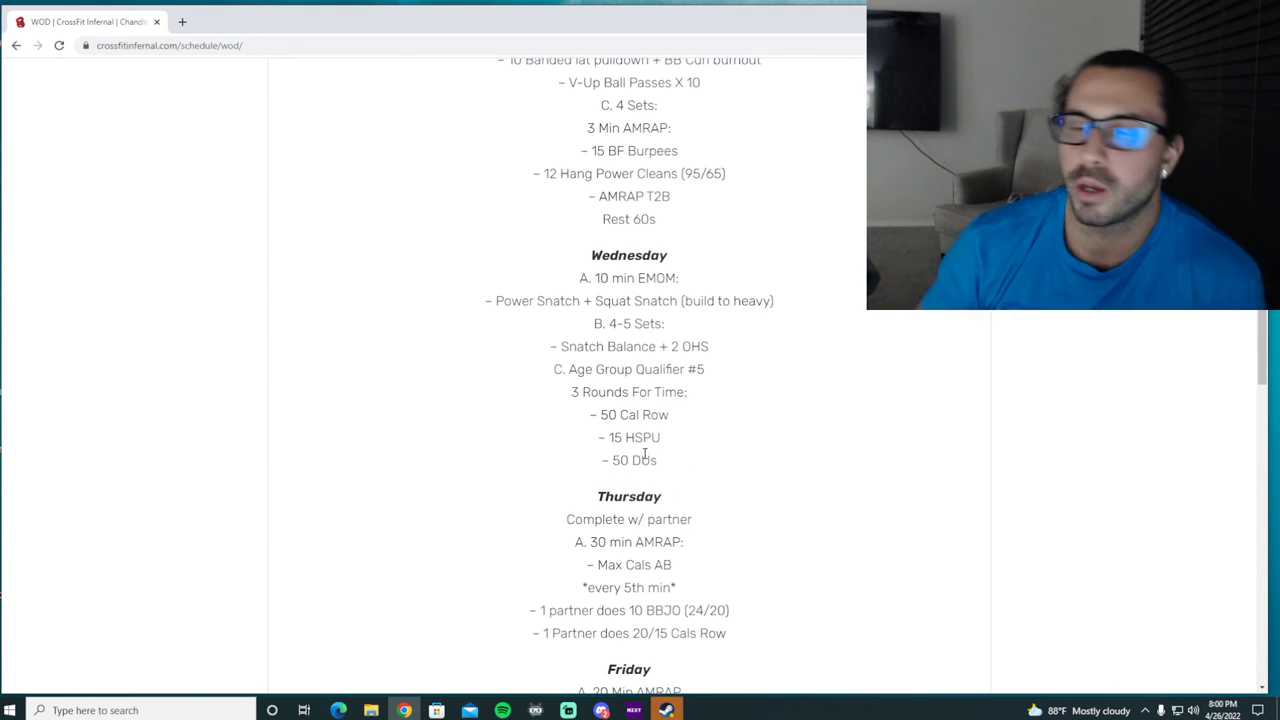
Highlight the 50 DUs line again
double_click(632, 414)
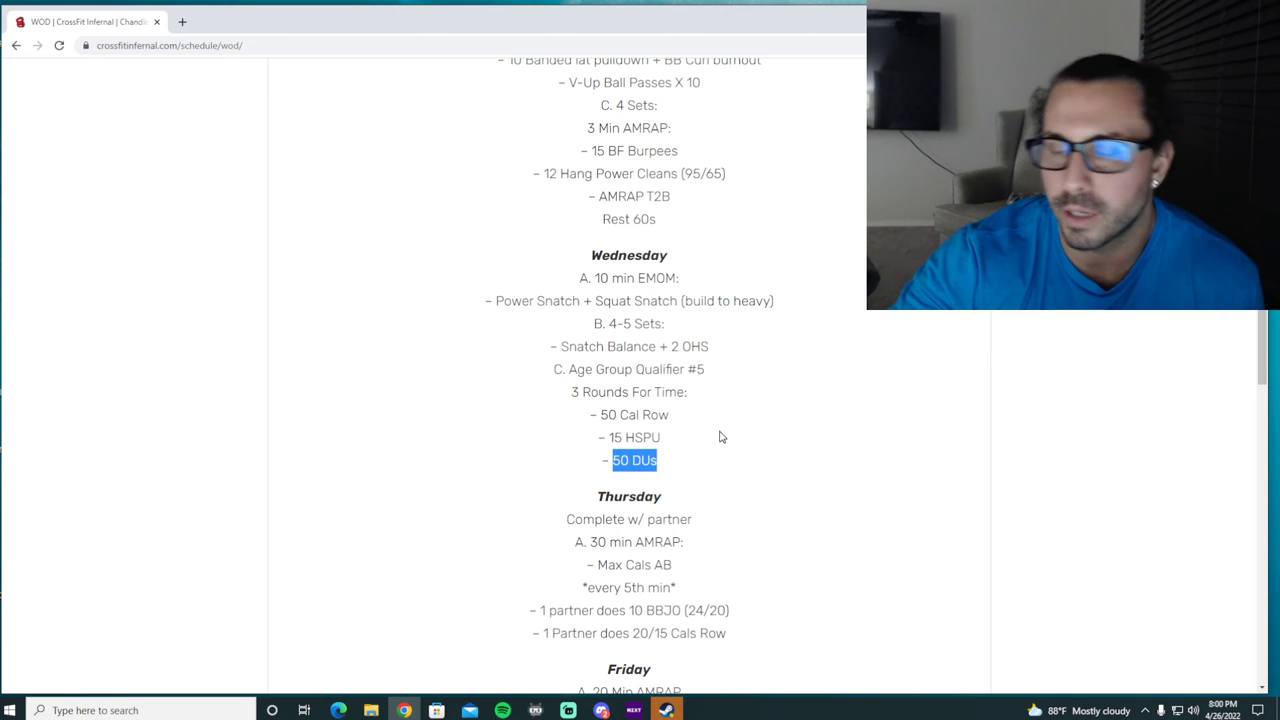
mouse_move(712, 456)
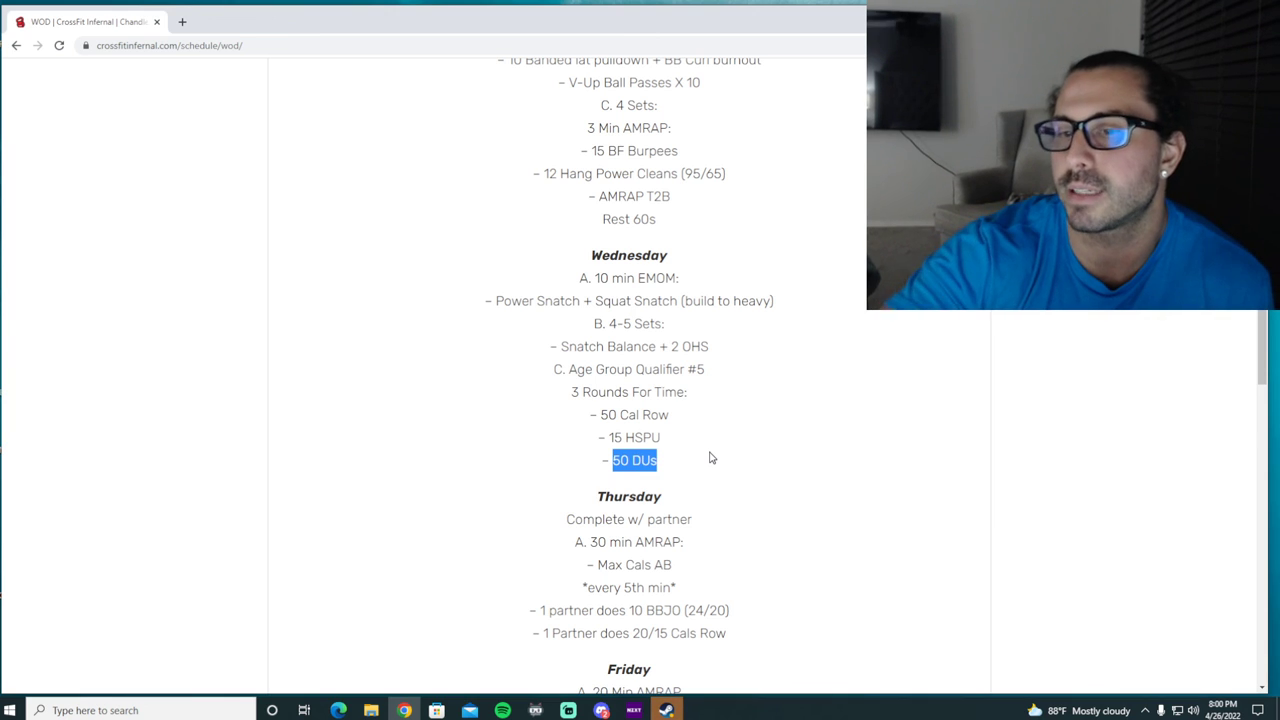
mouse_move(904, 352)
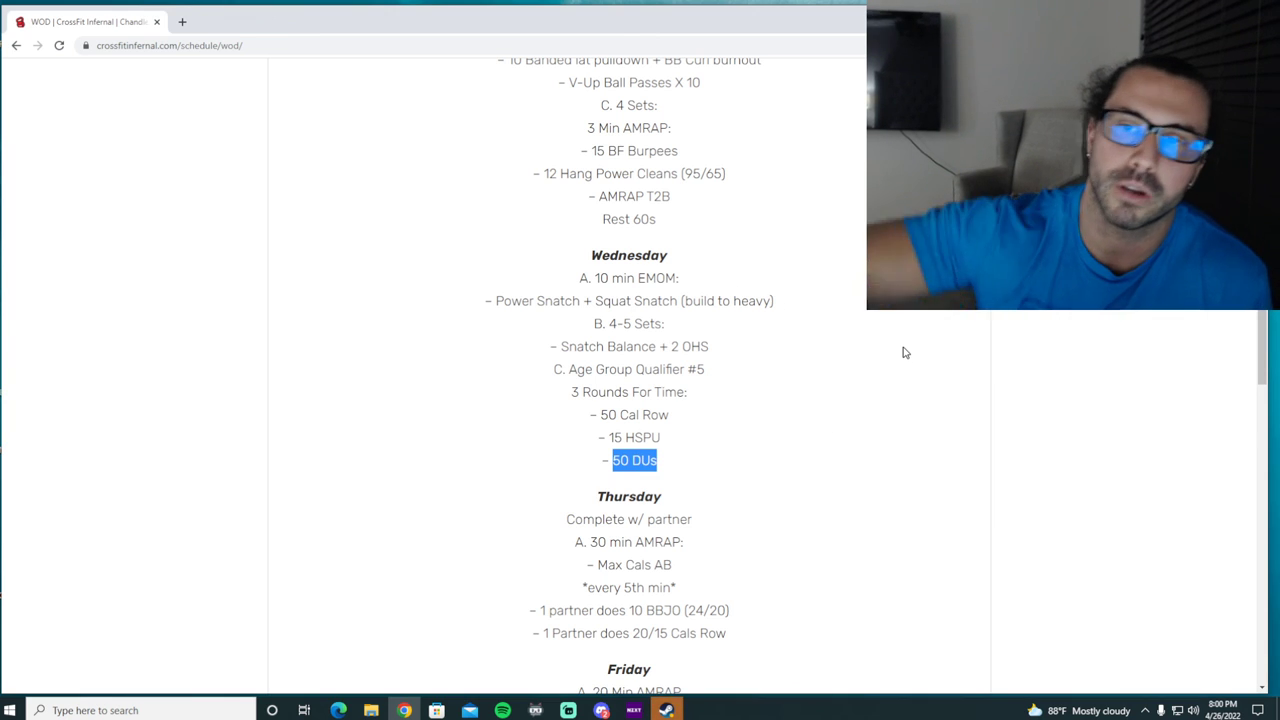